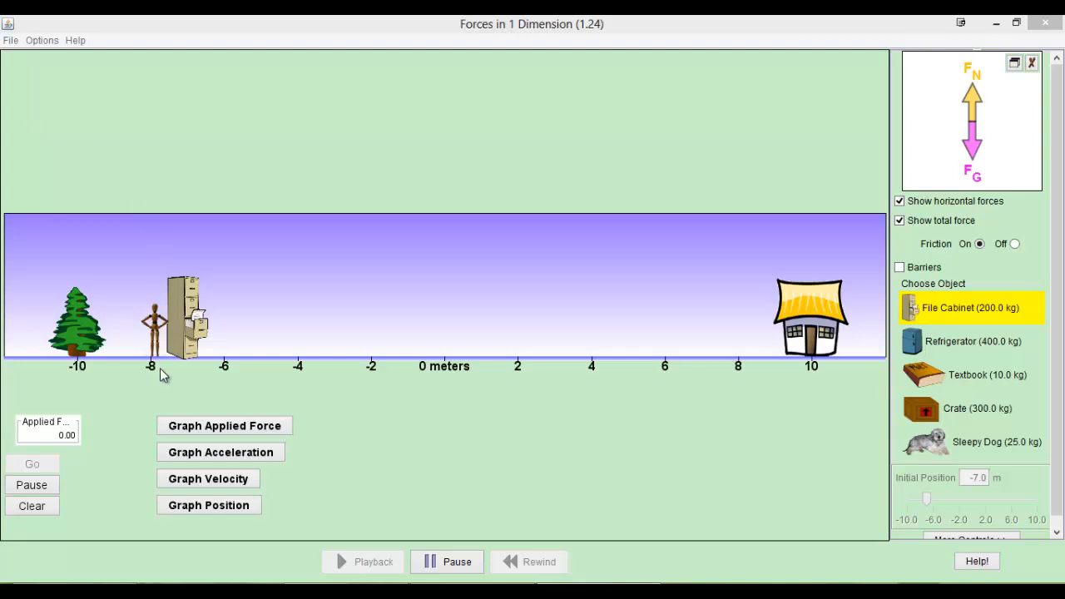
{"action": "mouse_move", "coordinate": [163, 336]}
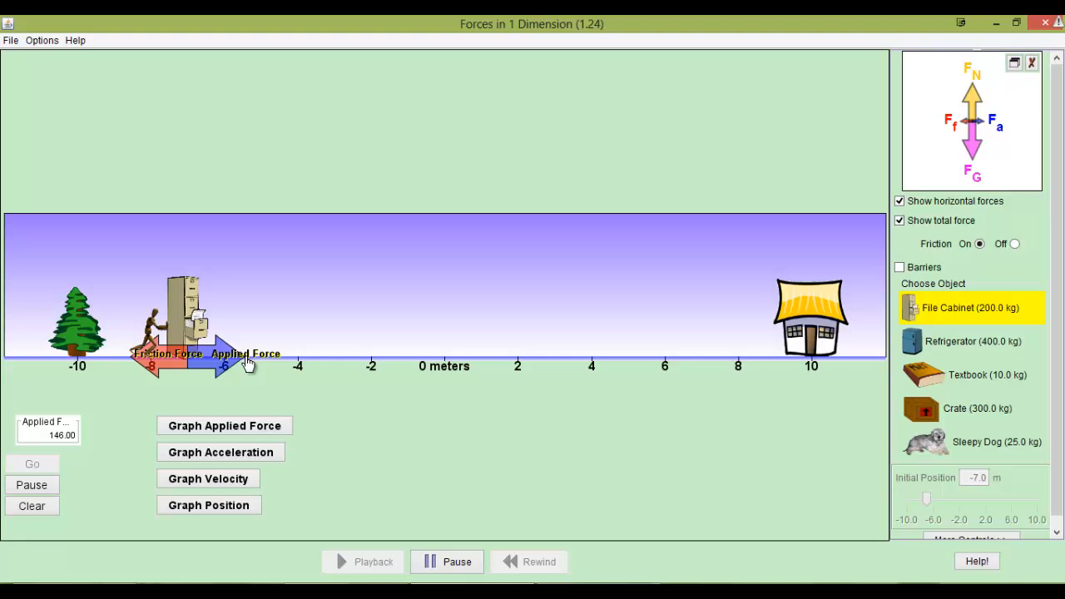
Step: Swap the object to the refrigerator, then the crate, then the sleepy dog
{"action": "left_click", "coordinate": [972, 341]}
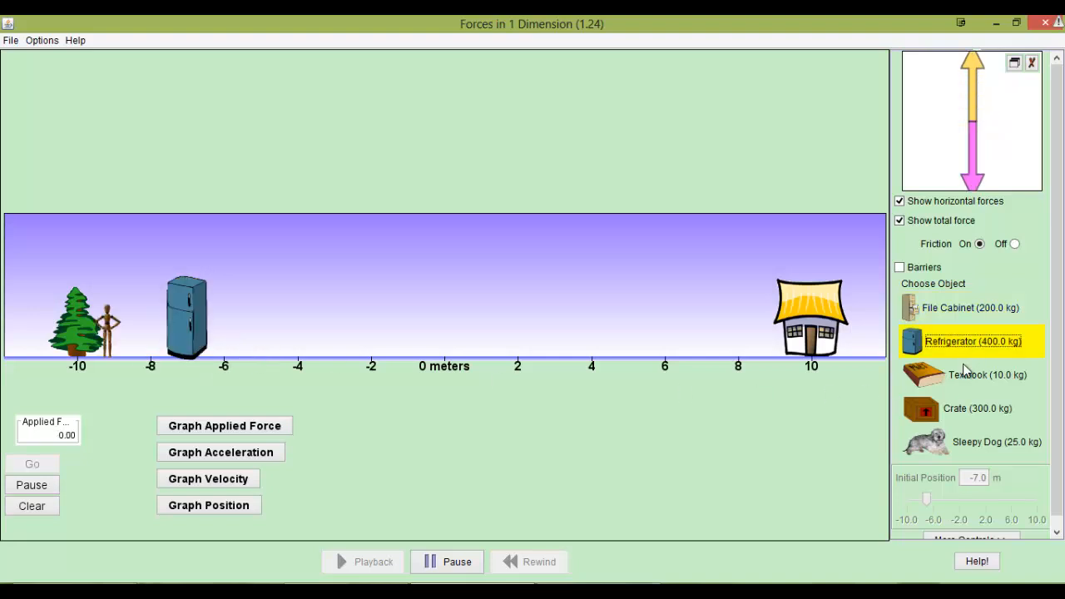
{"action": "left_click", "coordinate": [971, 408]}
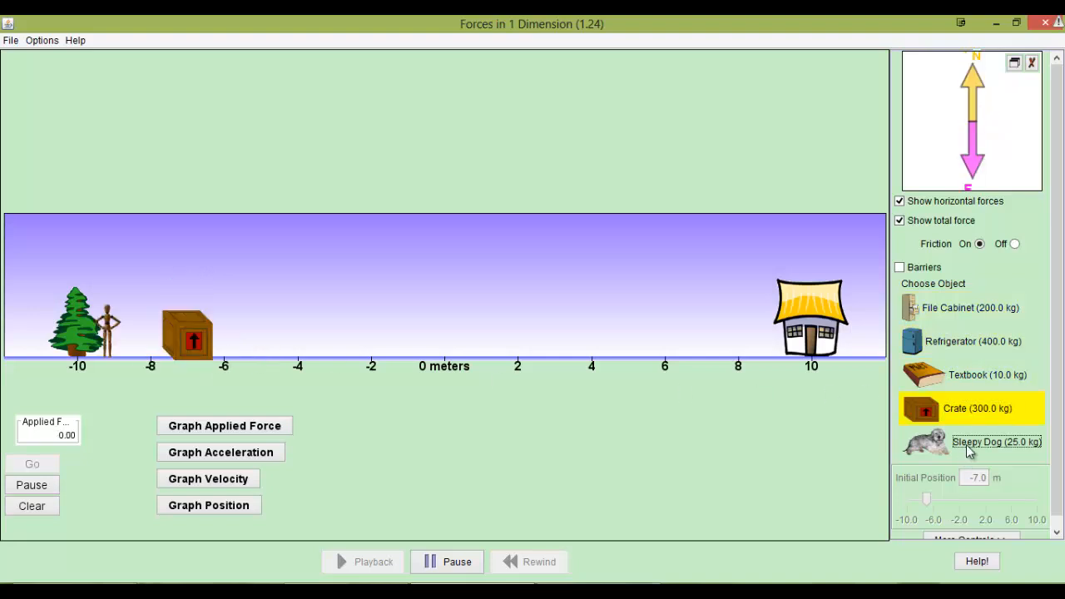
{"action": "left_click", "coordinate": [972, 443]}
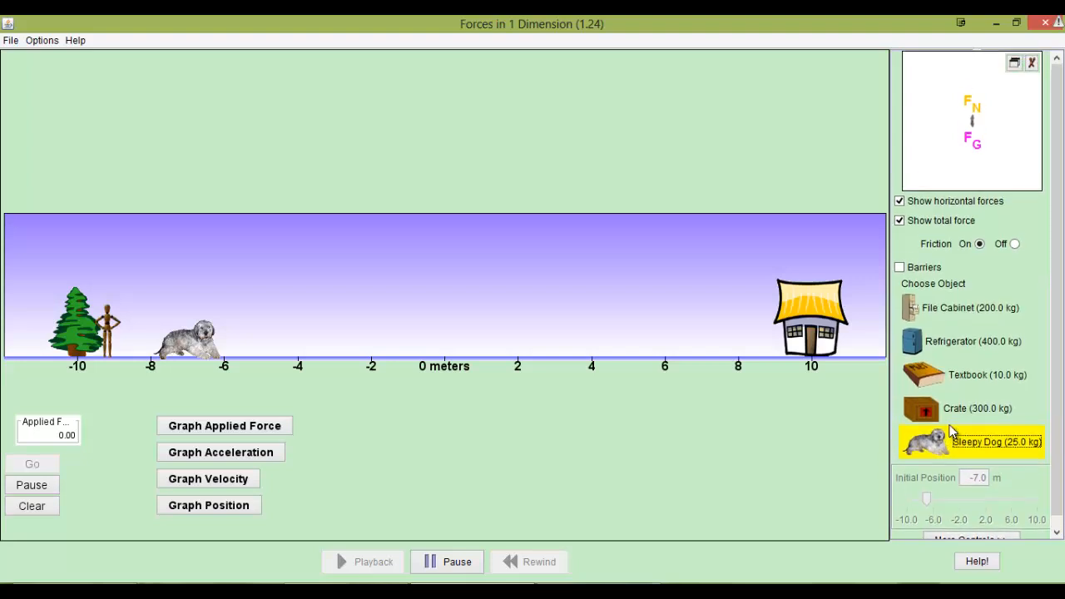
{"action": "mouse_move", "coordinate": [116, 333]}
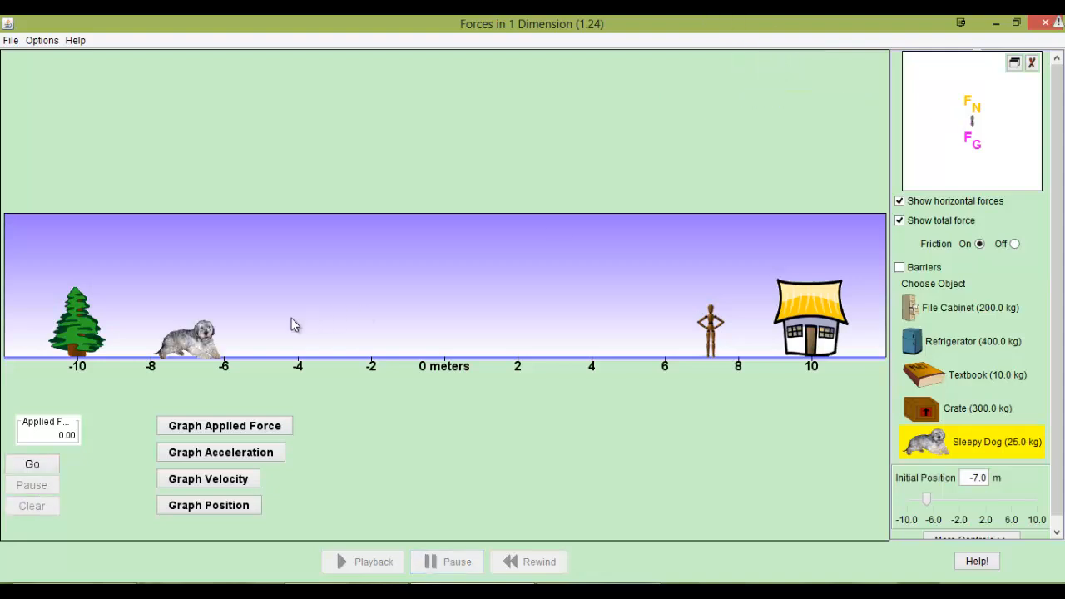
Step: Run the simulation and push the sleepy dog leftward along the track
{"action": "left_click", "coordinate": [31, 462]}
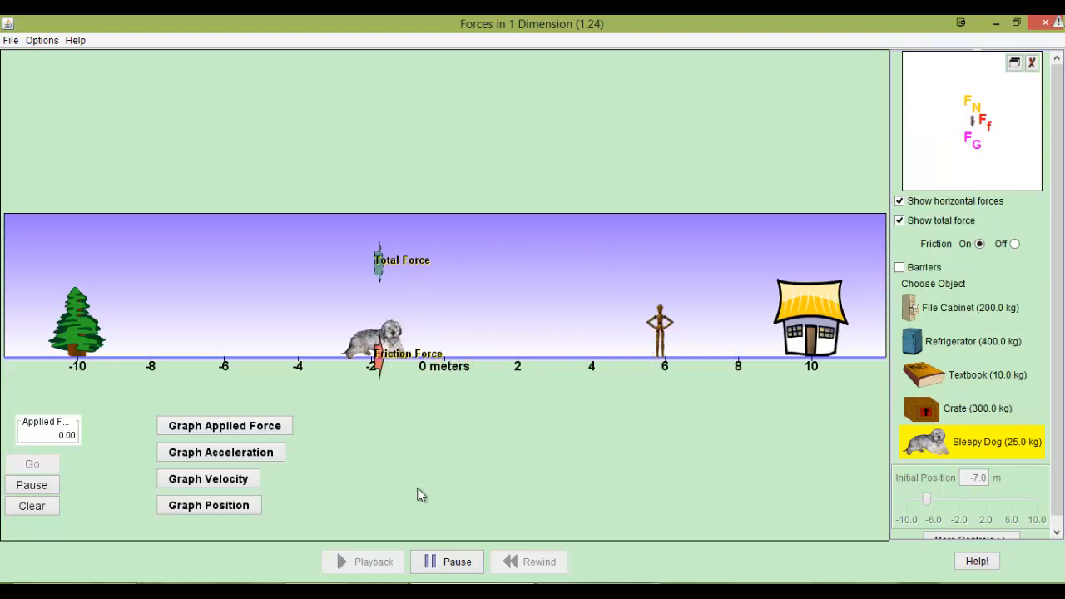
{"action": "left_click_drag", "start_coordinate": [379, 341], "coordinate": [213, 336]}
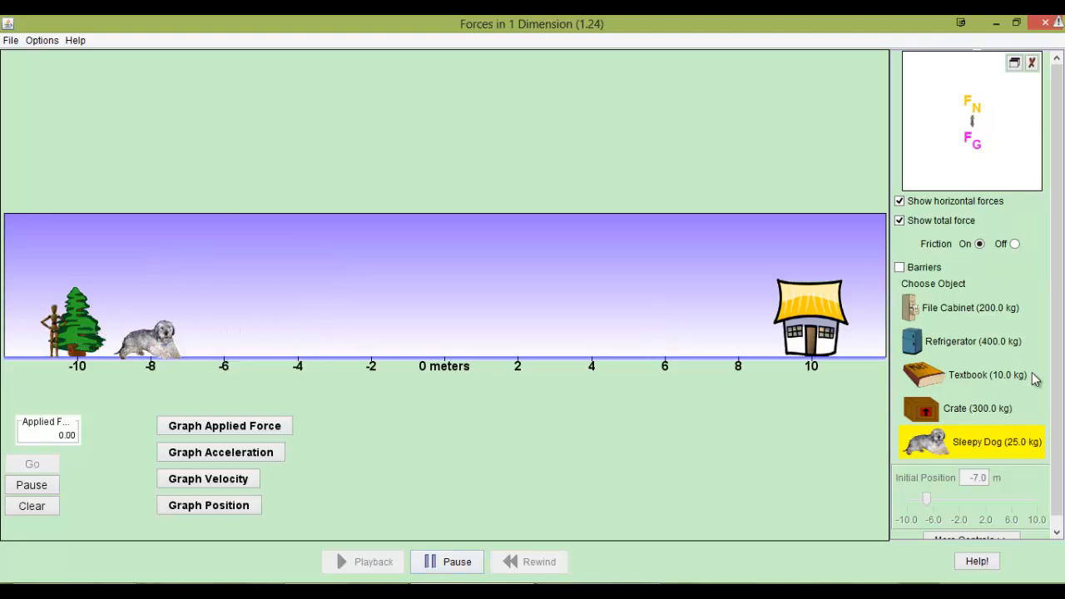
Step: Put the refrigerator back on the track and turn friction off
{"action": "left_click", "coordinate": [972, 341]}
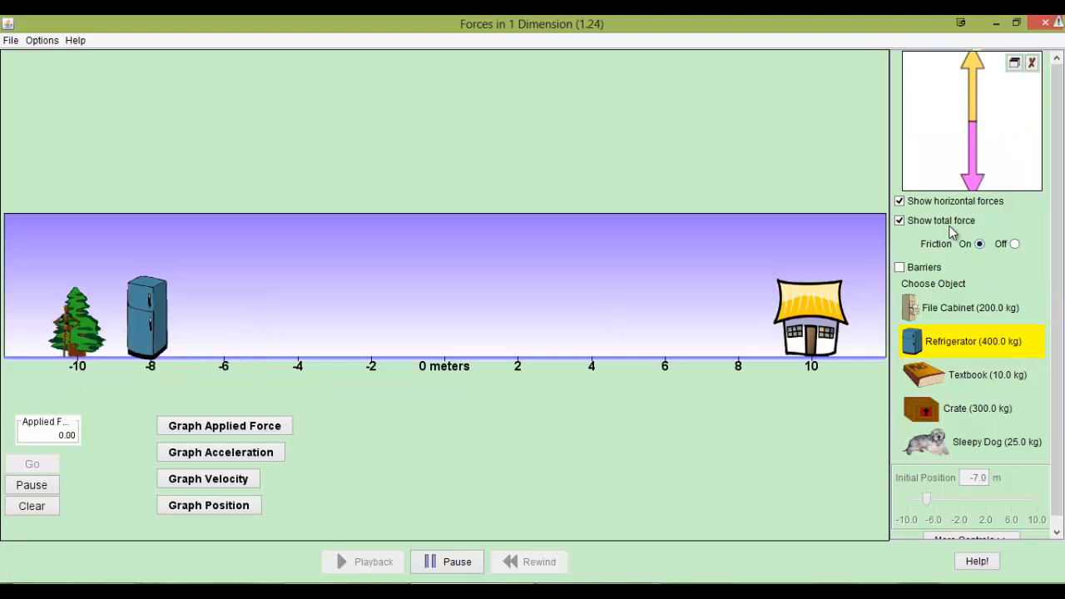
{"action": "mouse_move", "coordinate": [949, 253]}
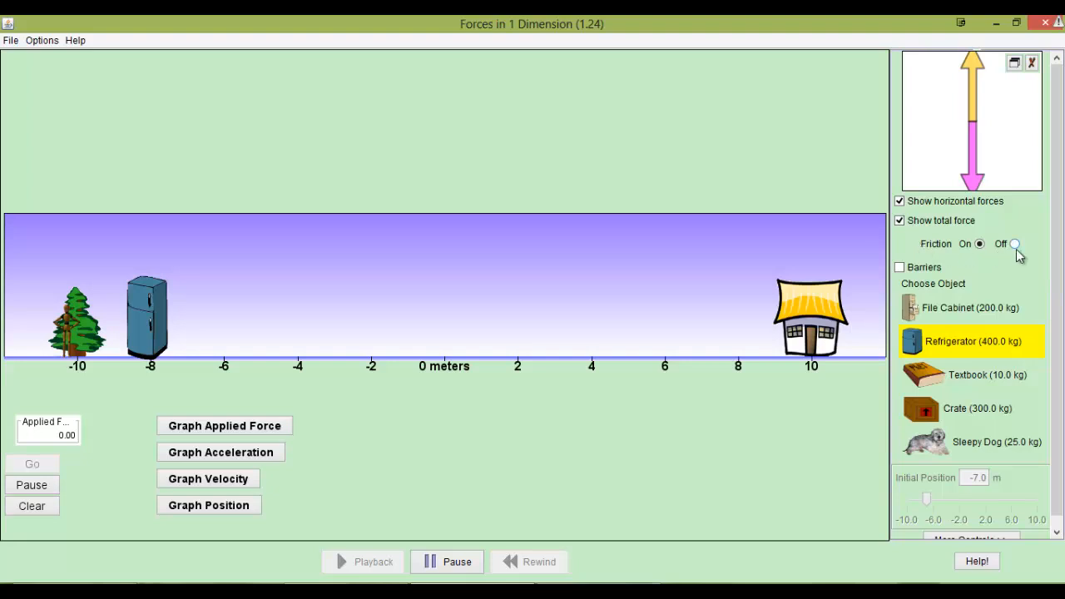
{"action": "left_click", "coordinate": [1015, 243]}
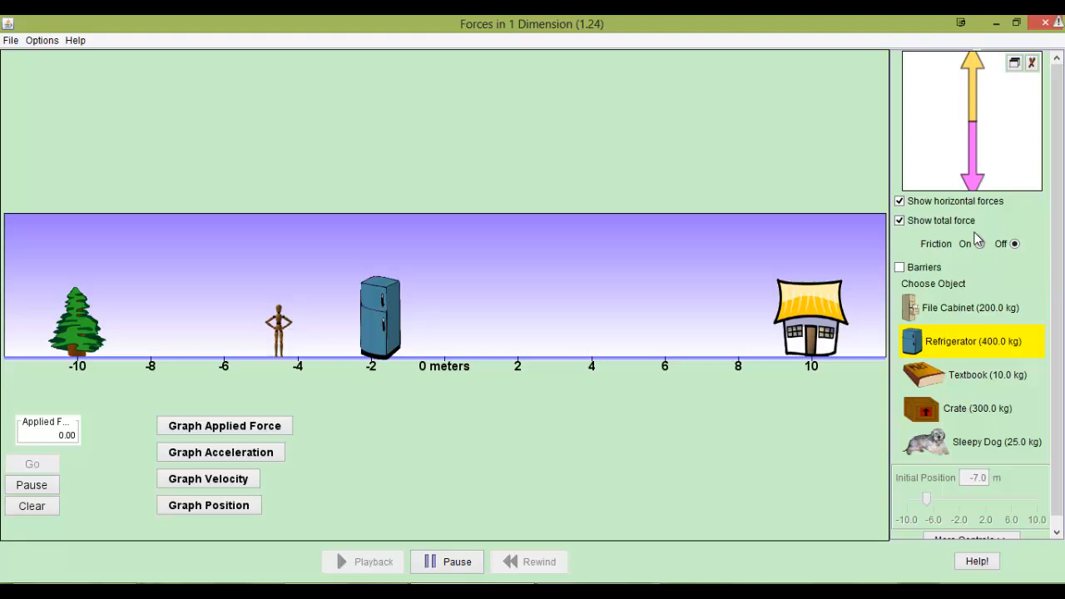
Step: Show More Controls, vary gravity to a Jupiter-like value, then restore it to 9.8 N/kg
{"action": "left_click", "coordinate": [979, 241]}
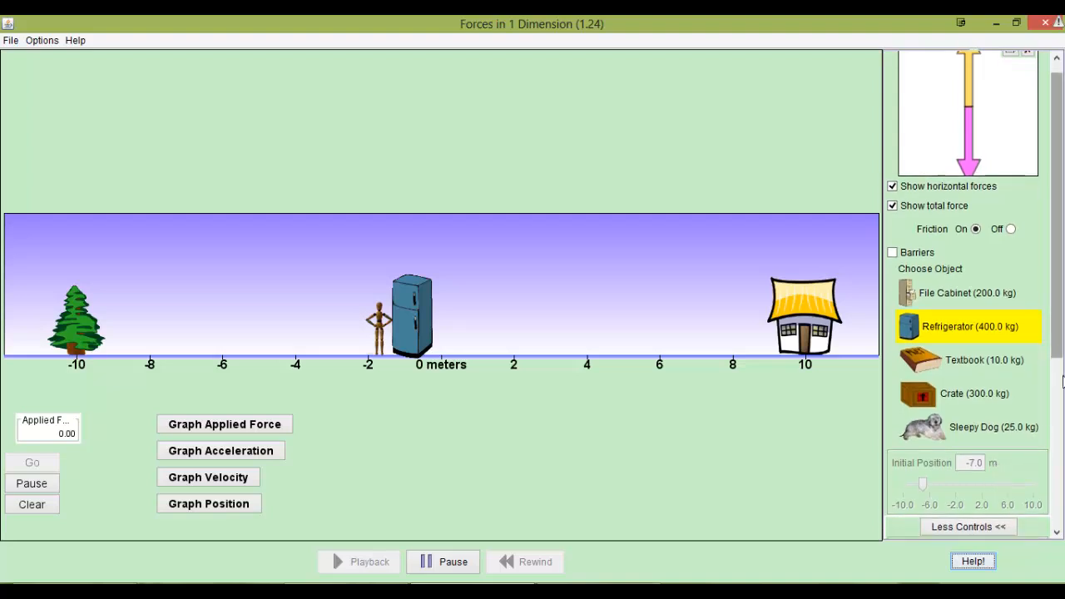
{"action": "scroll", "scroll_direction": "down", "scroll_amount": 3}
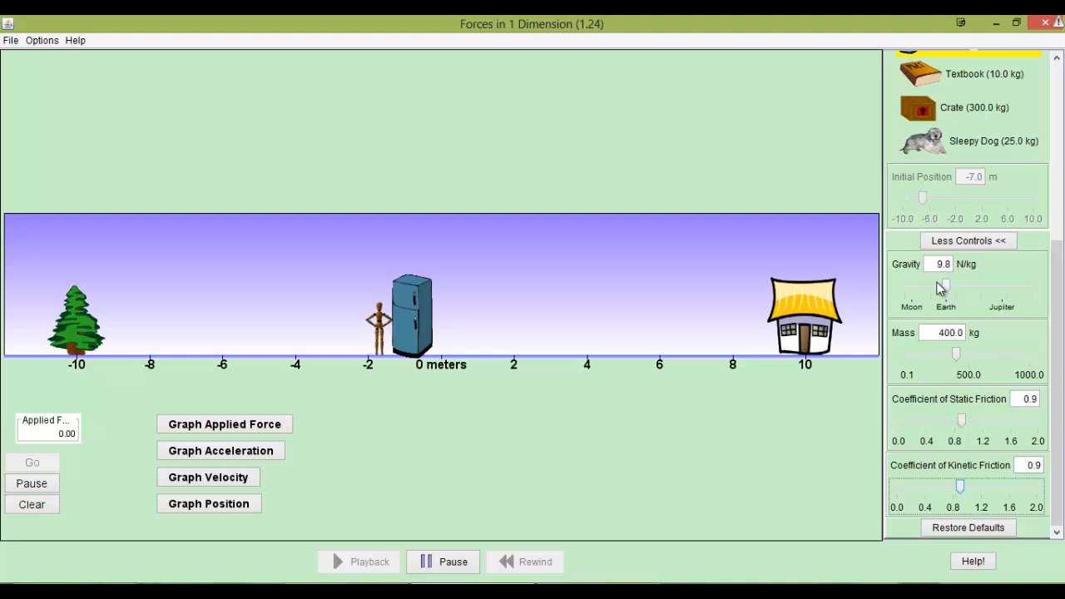
{"action": "mouse_move", "coordinate": [942, 290]}
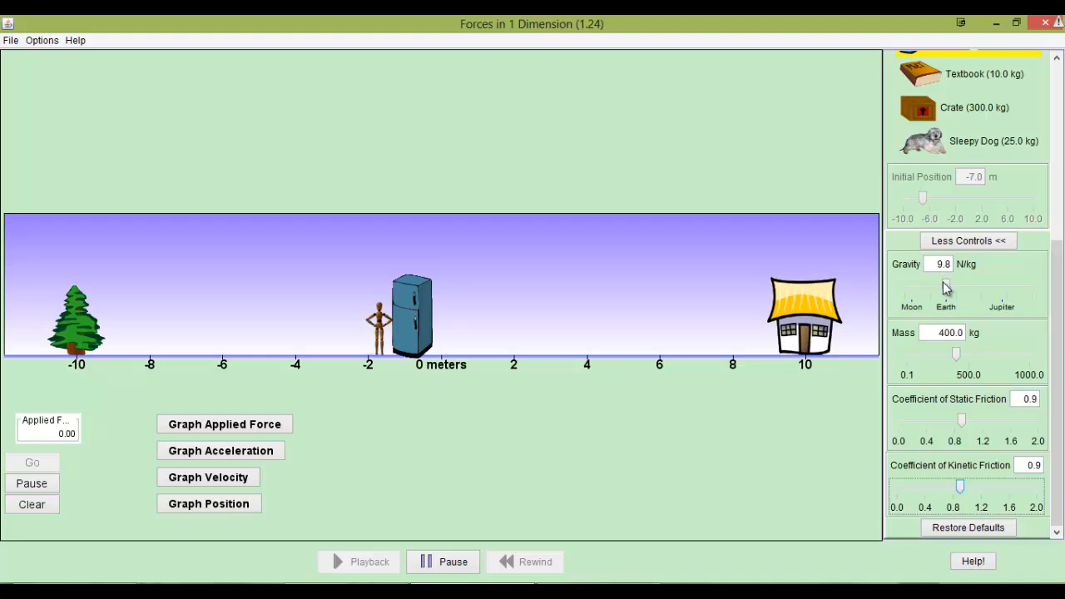
{"action": "mouse_move", "coordinate": [961, 270]}
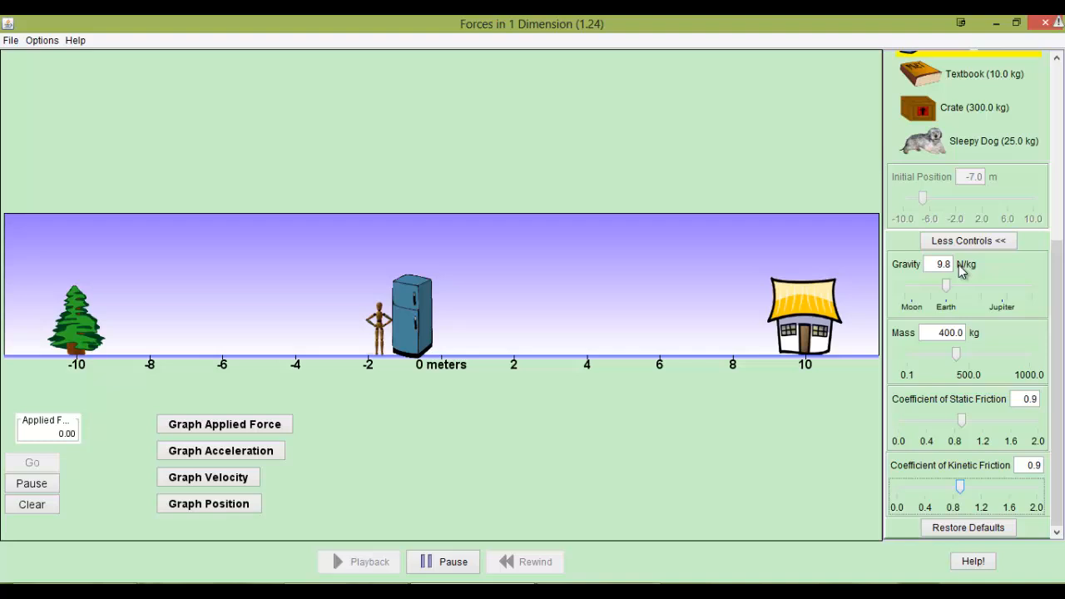
{"action": "left_click_drag", "start_coordinate": [945, 285], "coordinate": [932, 284]}
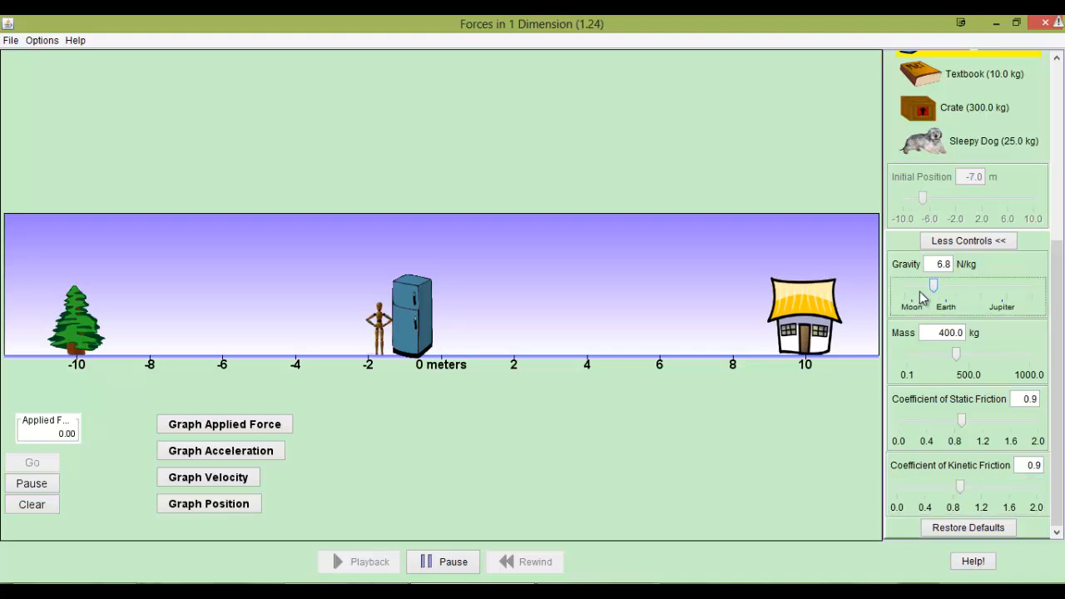
{"action": "left_click_drag", "start_coordinate": [931, 285], "coordinate": [912, 285]}
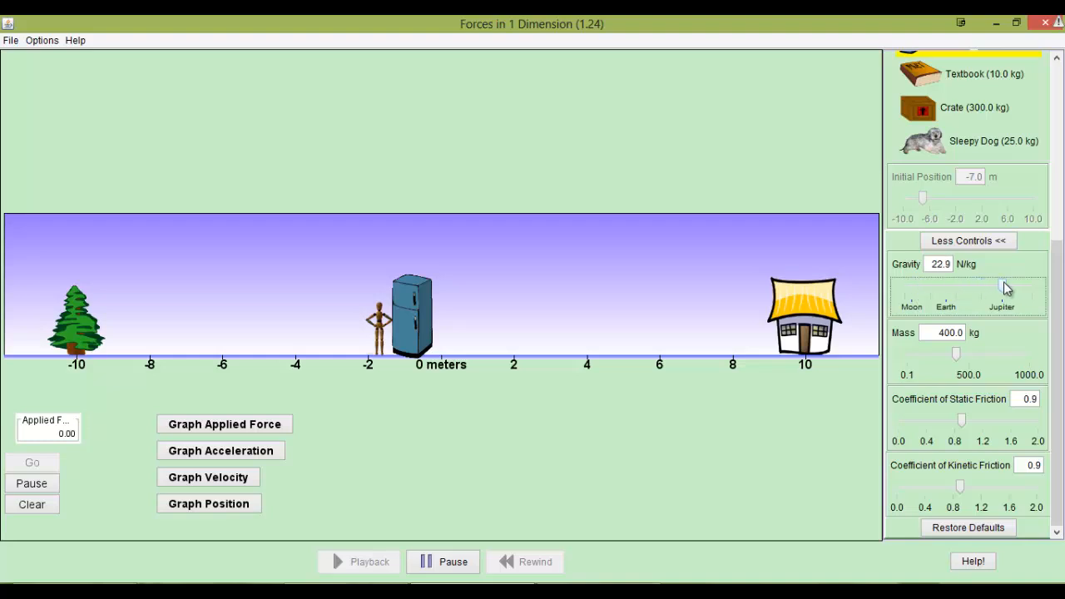
{"action": "left_click_drag", "start_coordinate": [1002, 287], "coordinate": [1013, 291]}
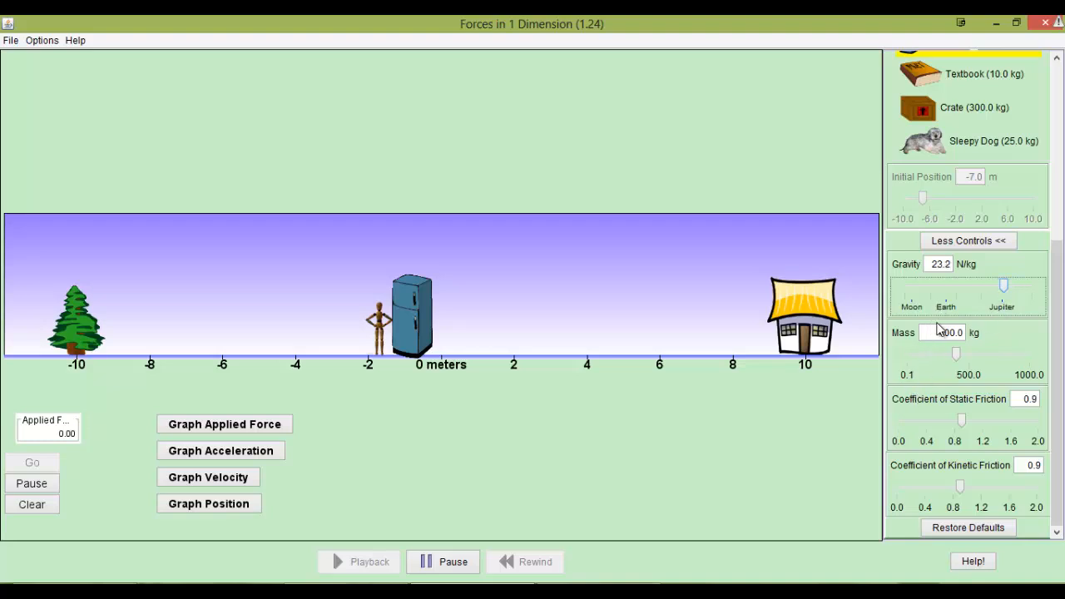
{"action": "left_click", "coordinate": [969, 526]}
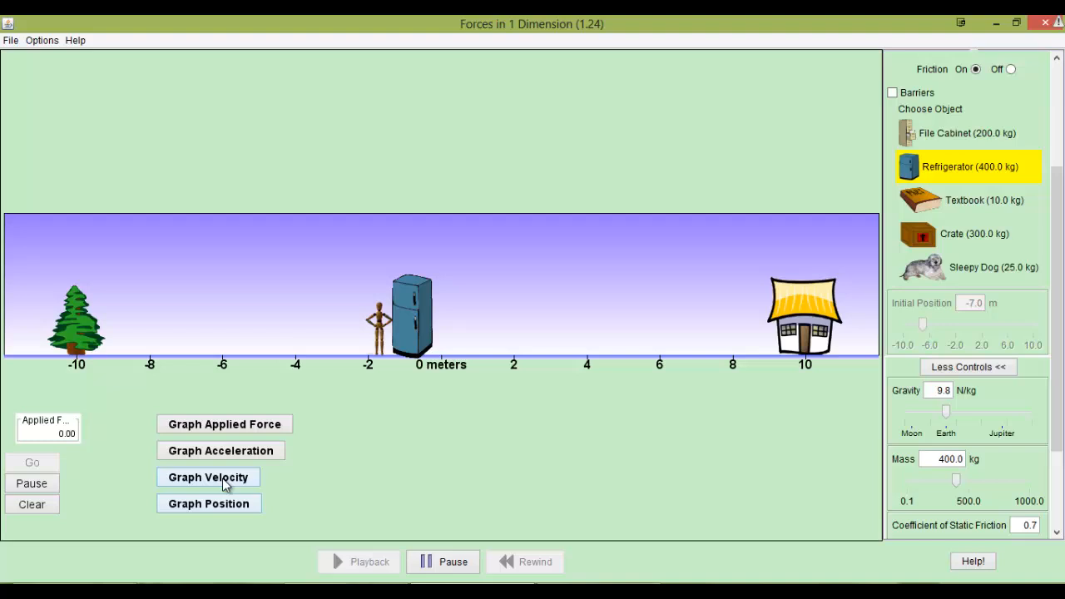
Step: Show the velocity graph, select the file cabinet, and clear the old trace
{"action": "left_click", "coordinate": [208, 476]}
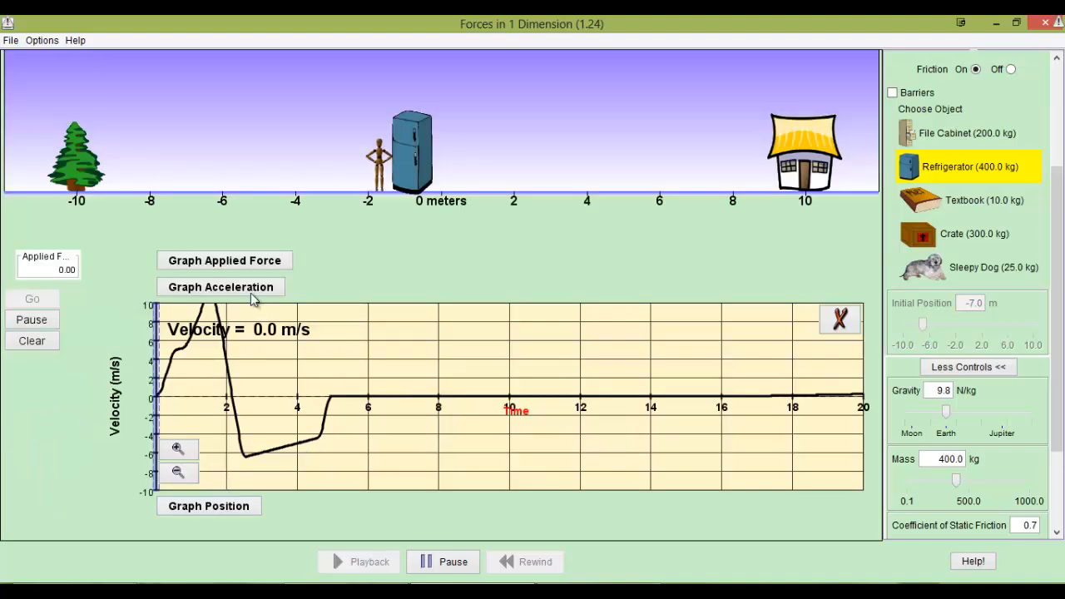
{"action": "mouse_move", "coordinate": [436, 327]}
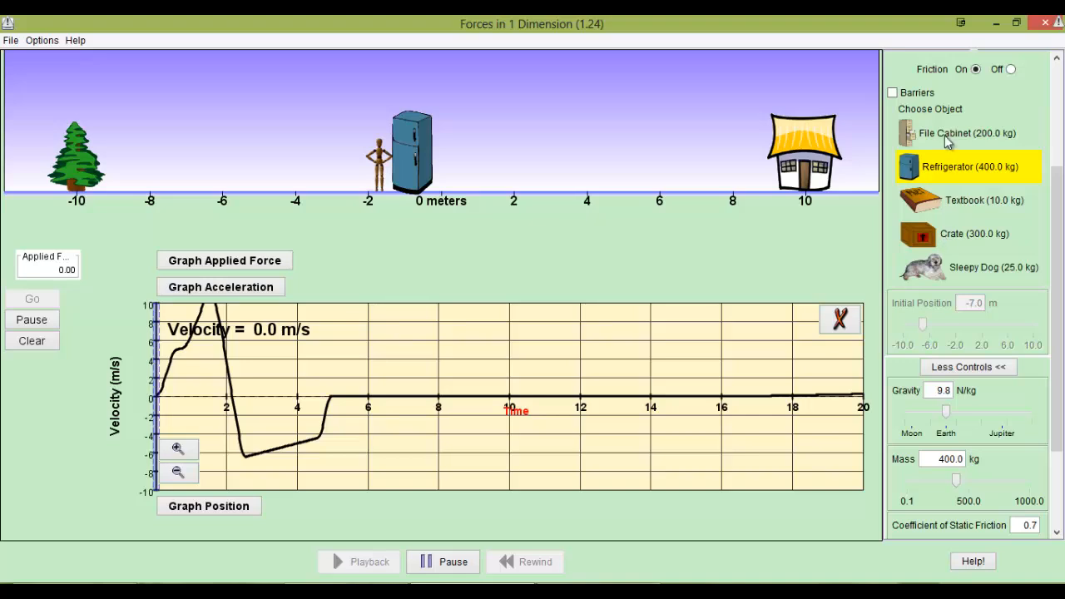
{"action": "left_click", "coordinate": [965, 133]}
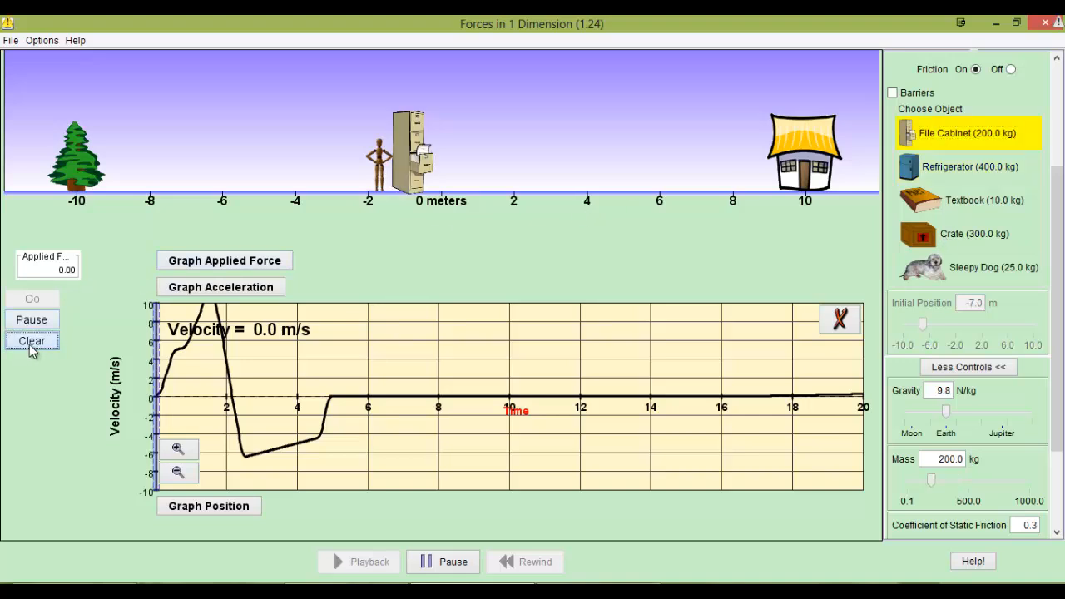
{"action": "left_click", "coordinate": [31, 339]}
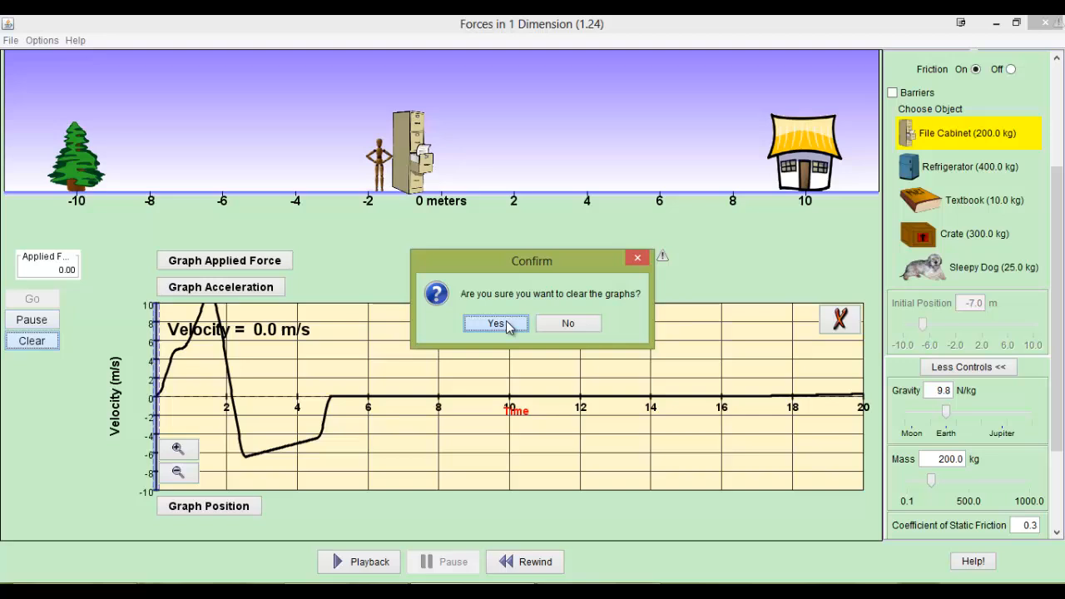
{"action": "left_click", "coordinate": [495, 323]}
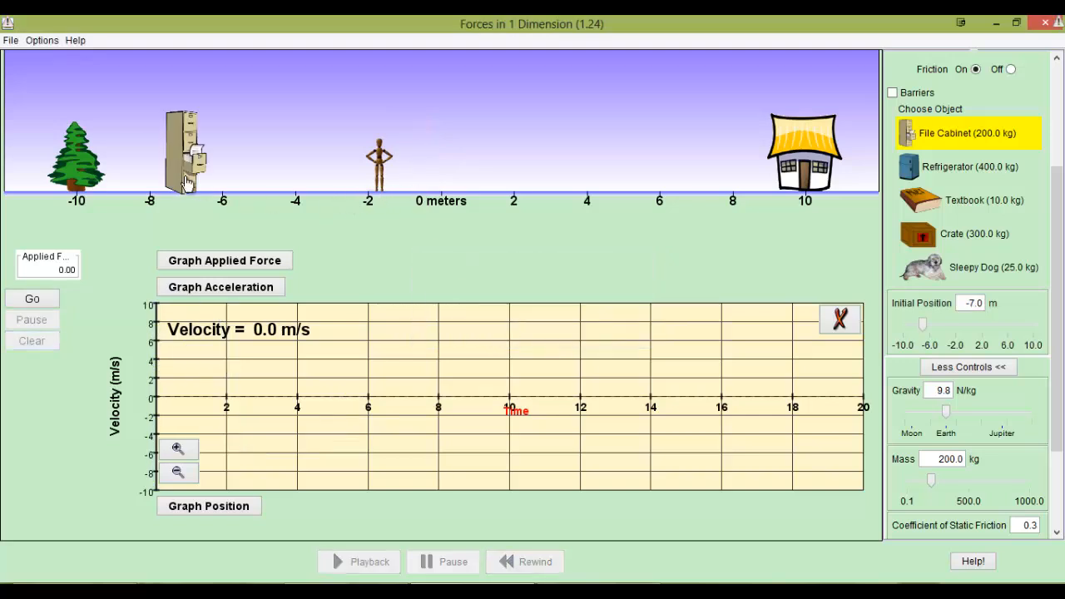
Step: Start the run so the pushed file cabinet traces the velocity graph
{"action": "left_click", "coordinate": [31, 300]}
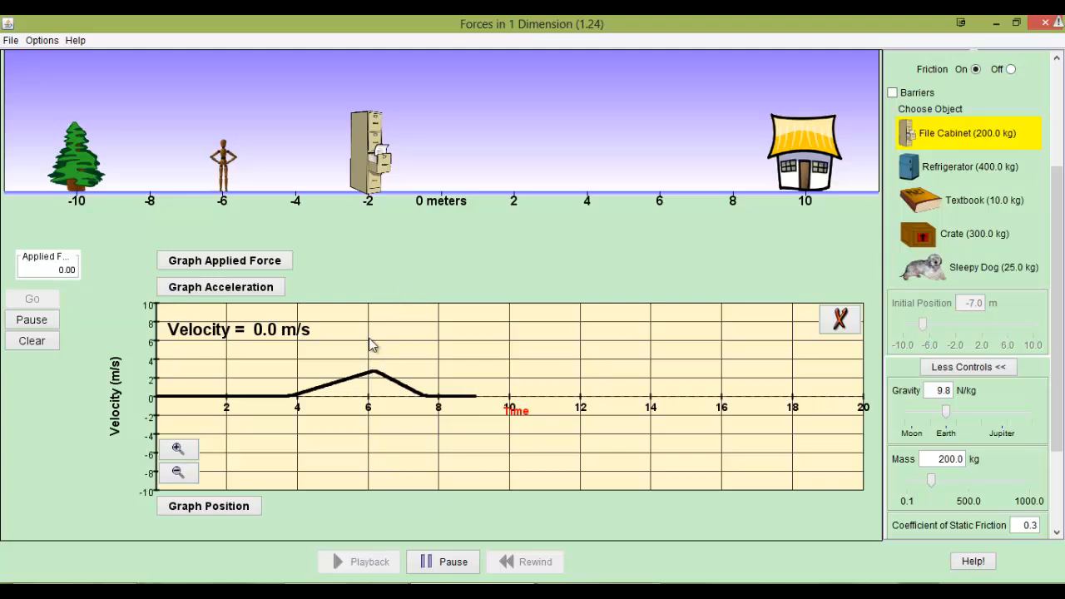
{"action": "mouse_move", "coordinate": [414, 391]}
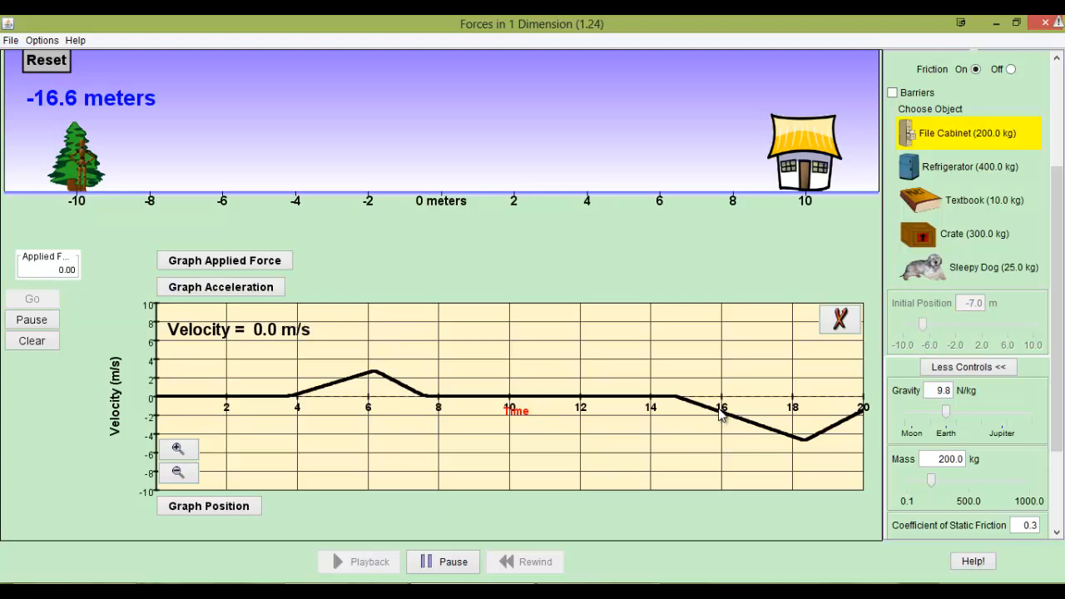
{"action": "mouse_move", "coordinate": [786, 443]}
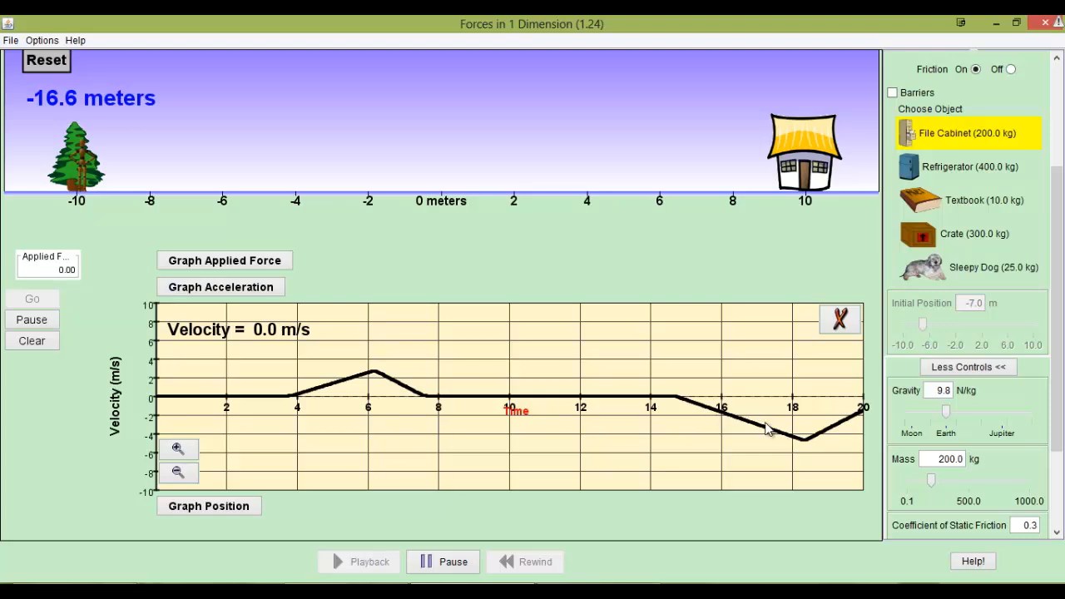
{"action": "mouse_move", "coordinate": [729, 423]}
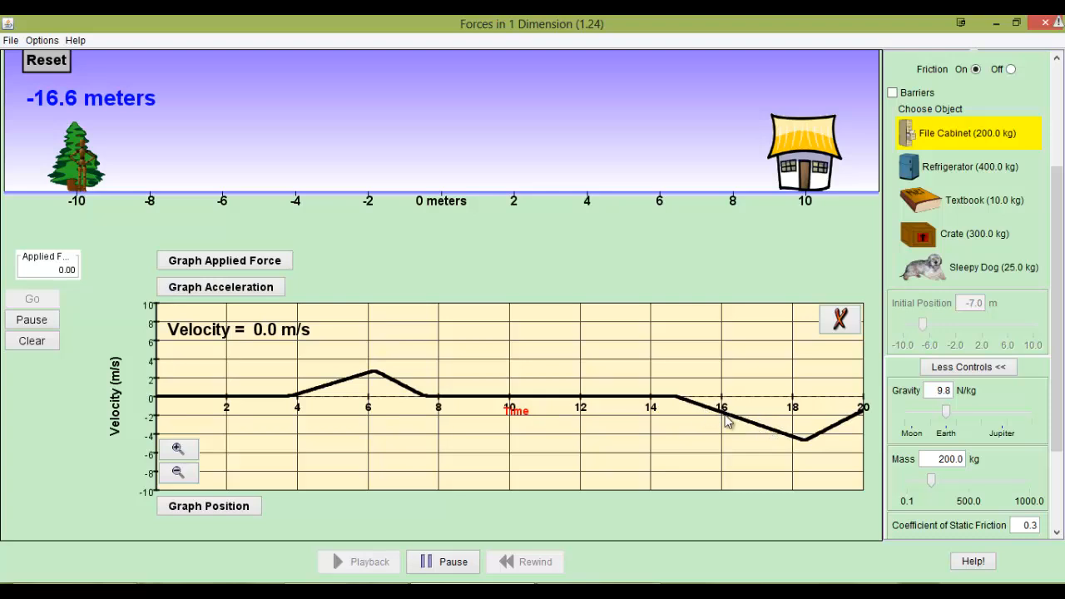
{"action": "mouse_move", "coordinate": [752, 432]}
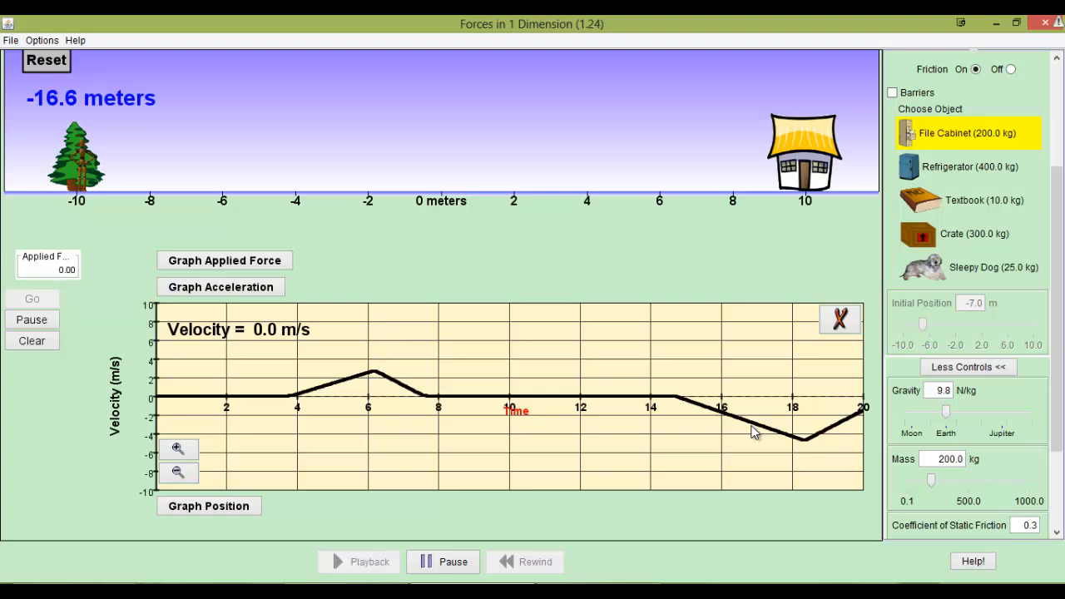
{"action": "mouse_move", "coordinate": [885, 339]}
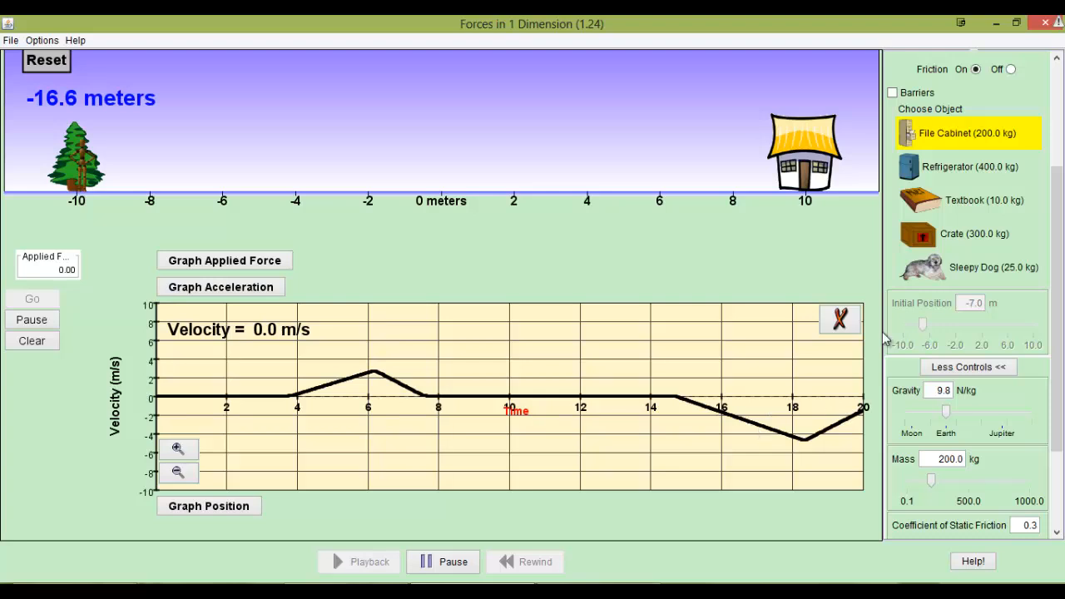
{"action": "mouse_move", "coordinate": [491, 517]}
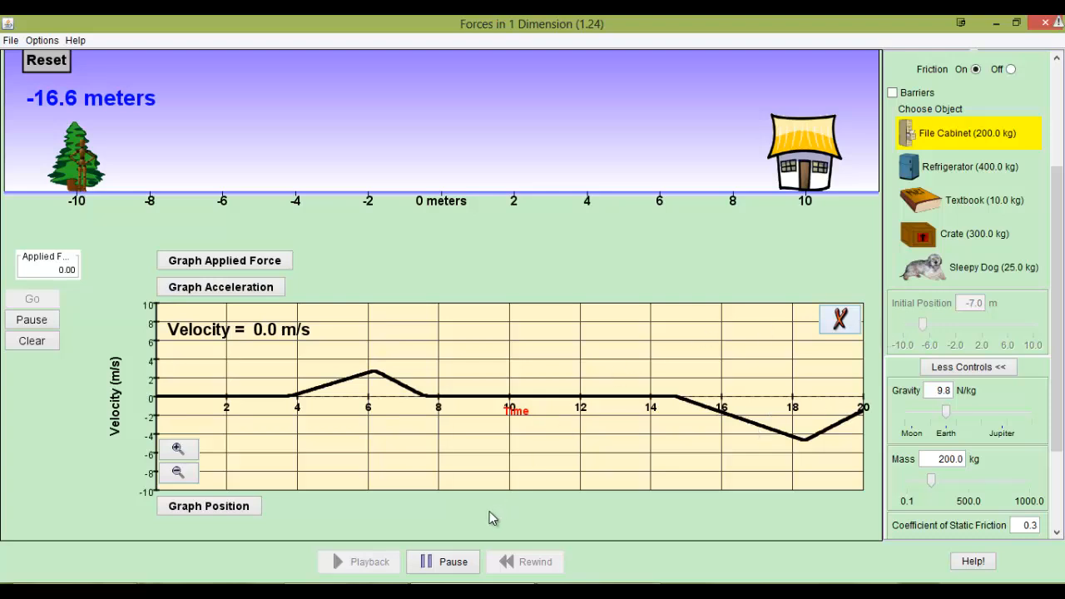